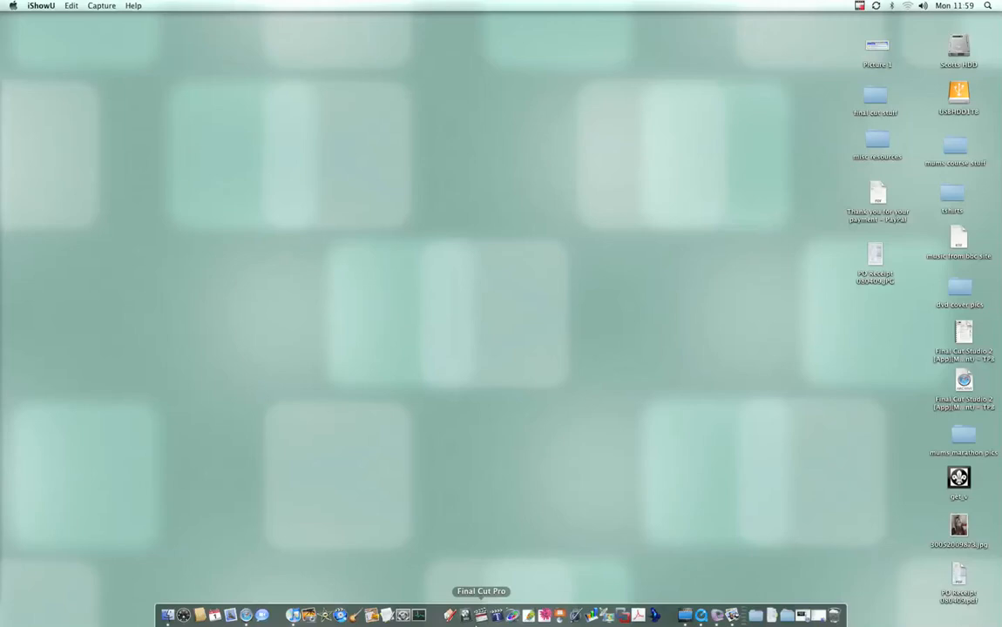
# Step: Launch System Preferences from the Dock and open the Accounts pane for the admin user
pyautogui.rightClick(481, 615)
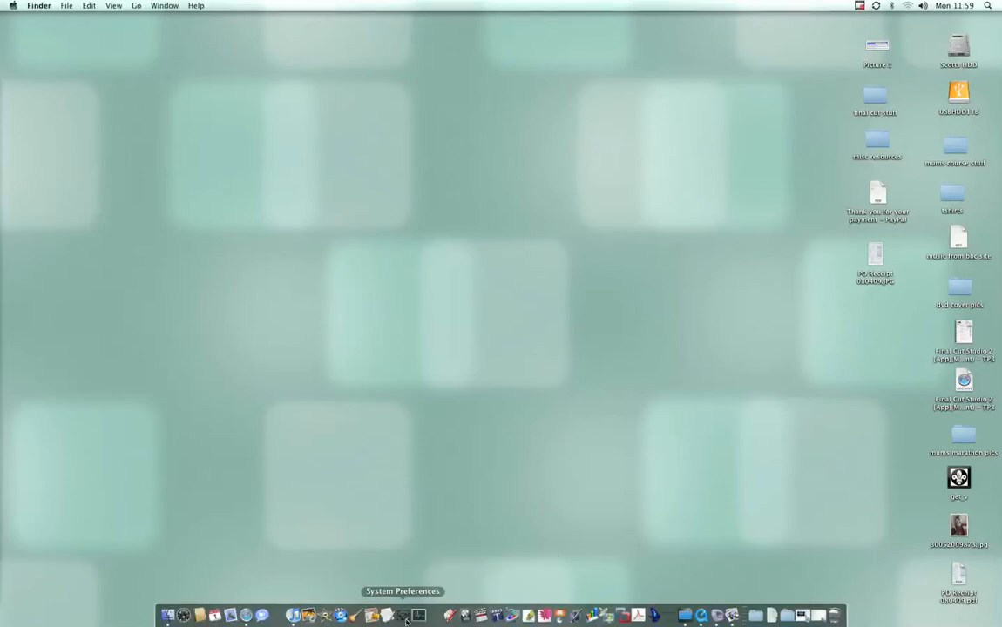
pyautogui.click(402, 616)
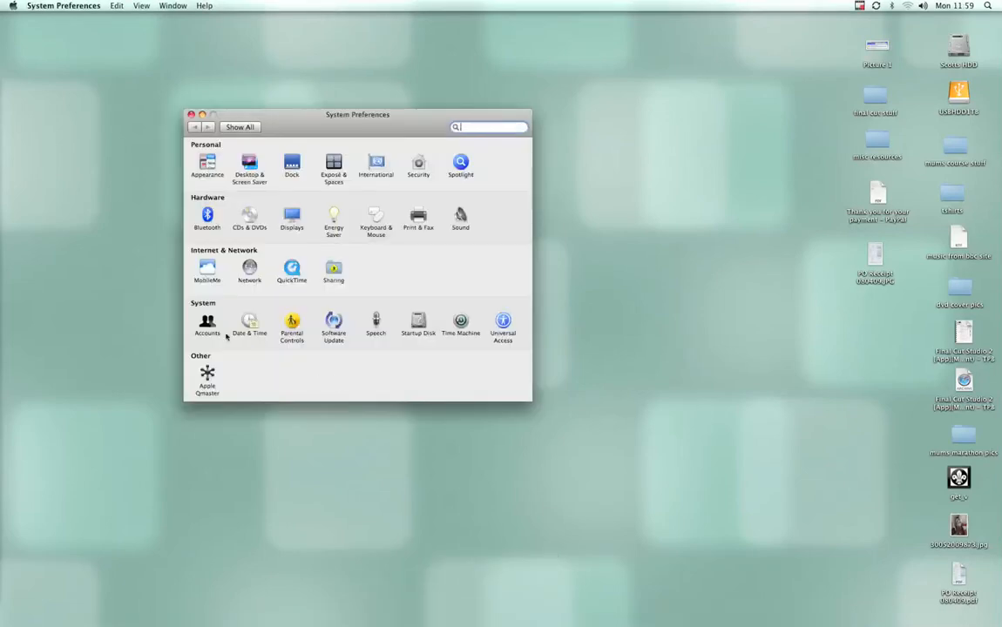
pyautogui.click(208, 324)
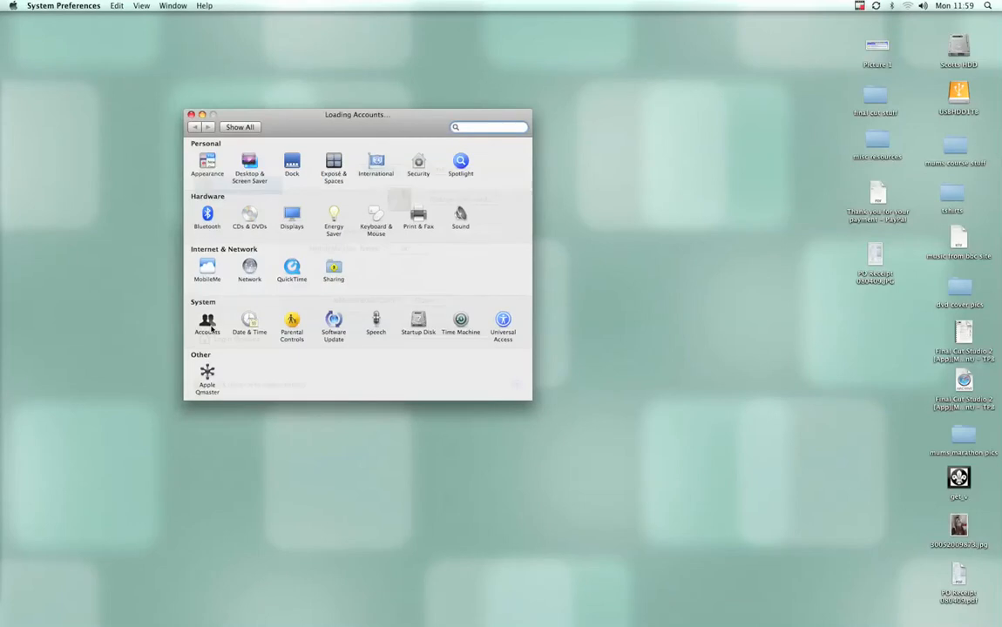
pyautogui.click(206, 322)
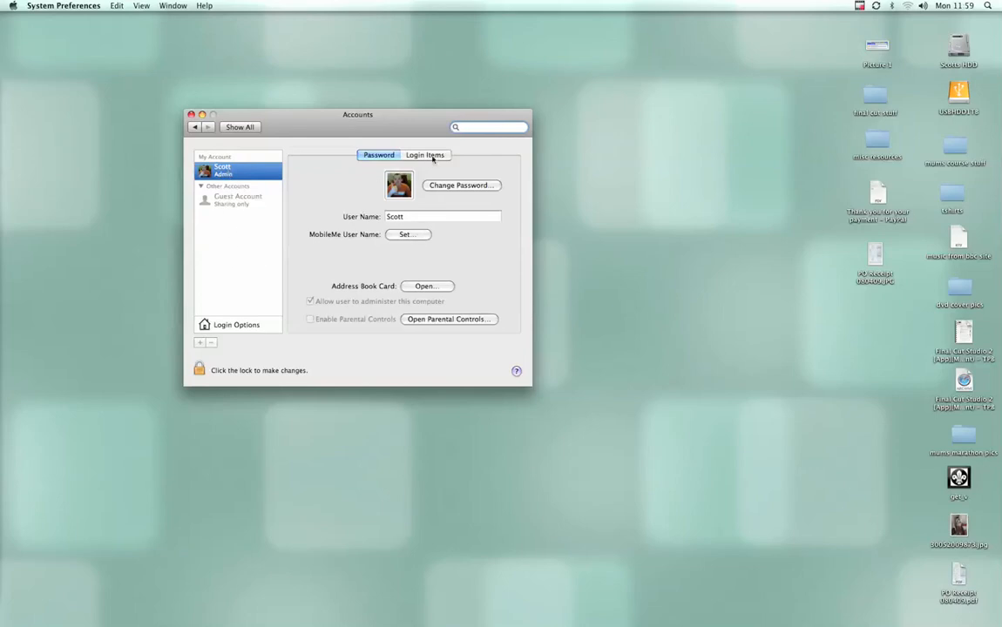
# Step: Show the admin account's Login Items, listing Microsoft Database and SpeechSynthesisServer
pyautogui.click(425, 155)
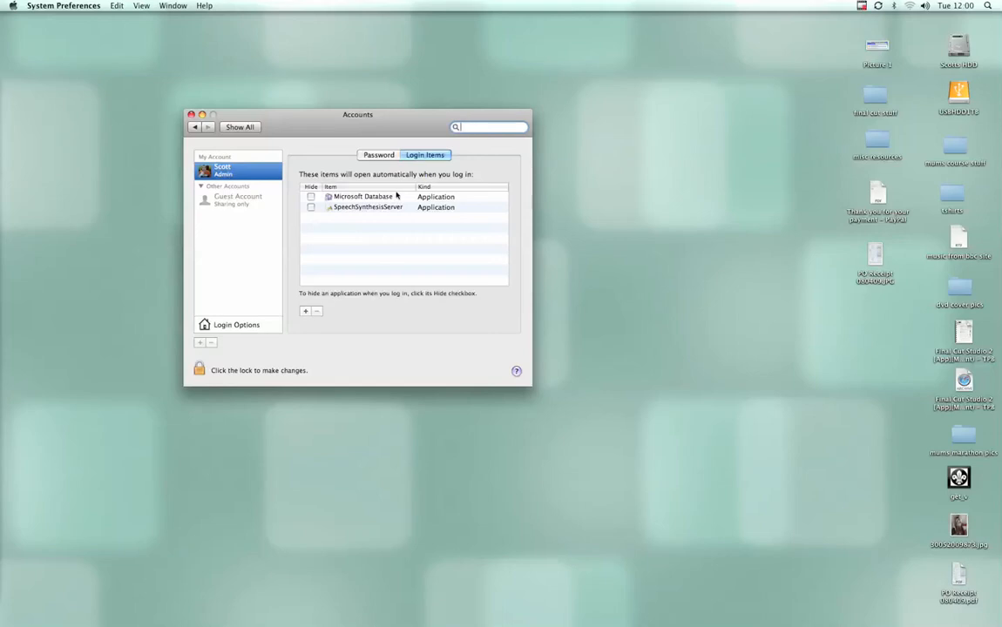
pyautogui.moveTo(438, 258)
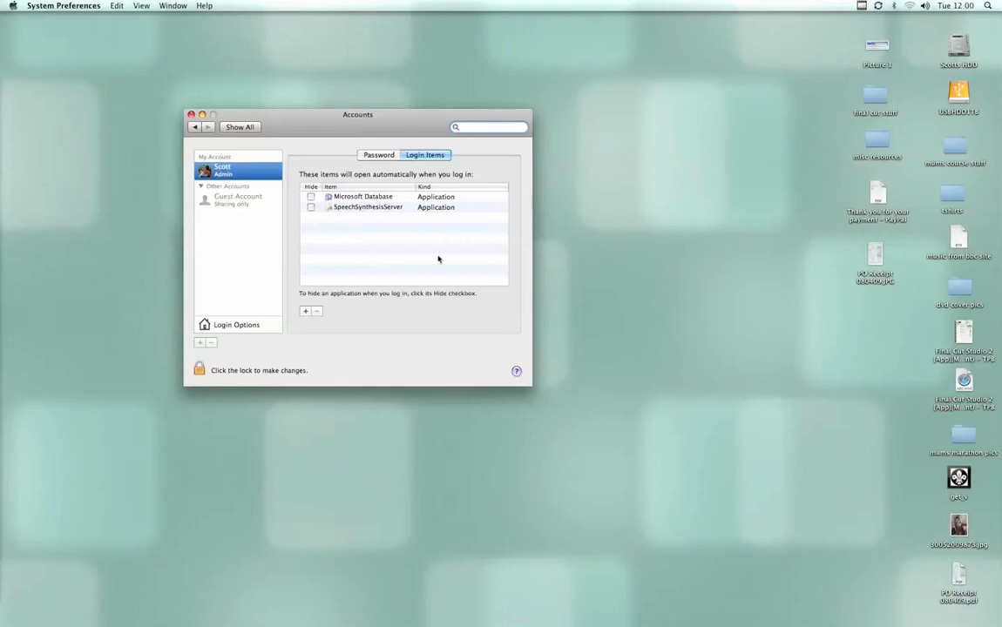
pyautogui.moveTo(365, 230)
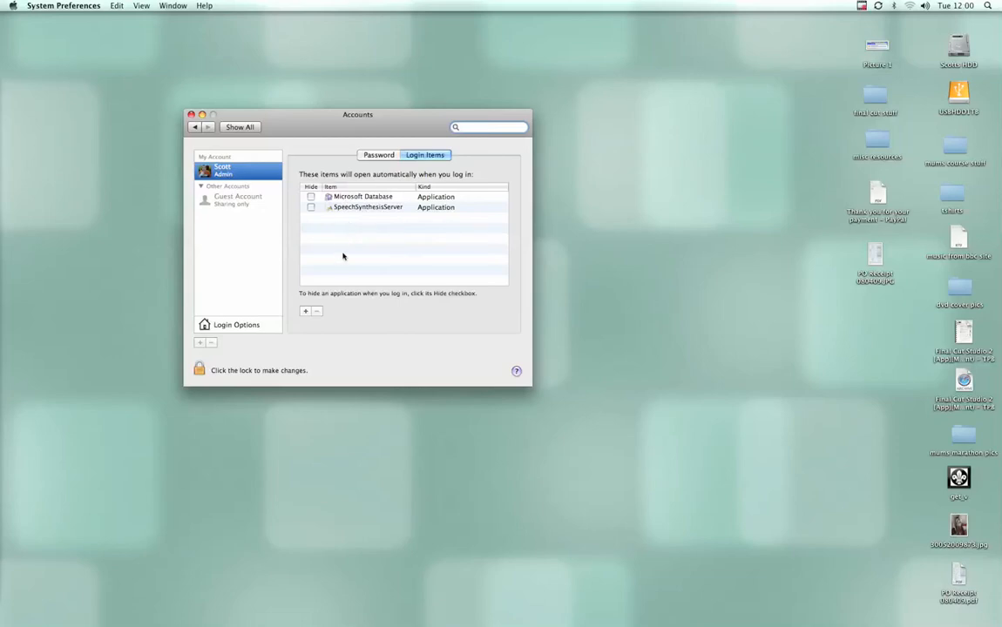
pyautogui.moveTo(356, 288)
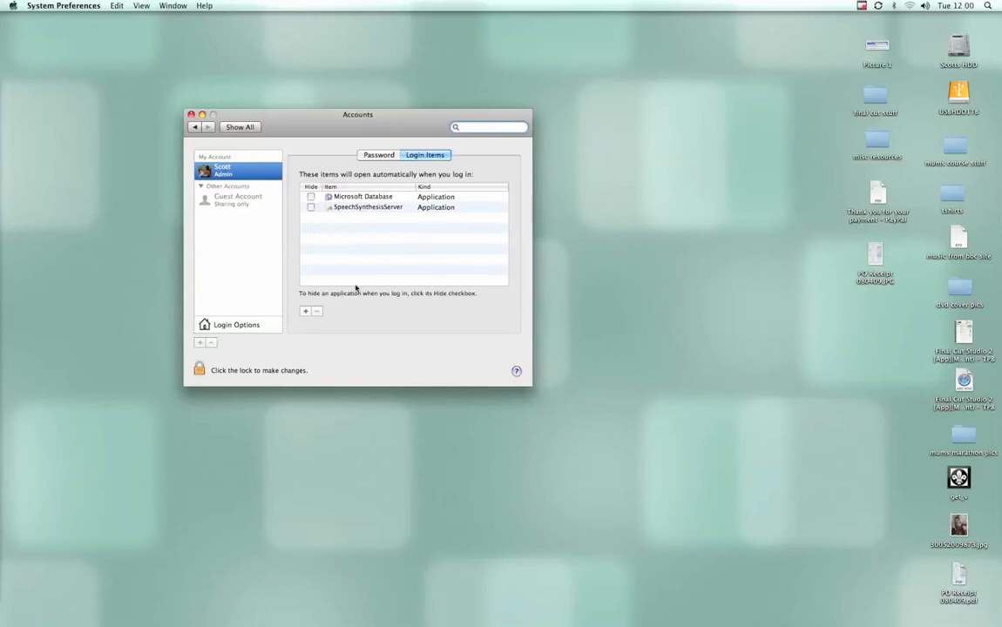
# Step: Add SketchUp as a login item, then select and remove it
pyautogui.rightClick(452, 615)
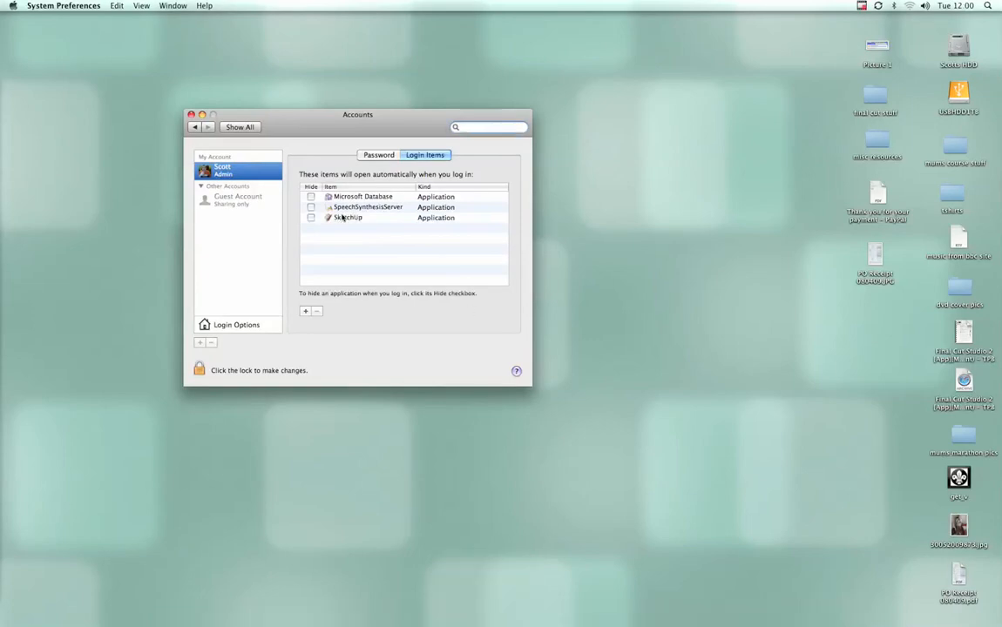
pyautogui.click(349, 217)
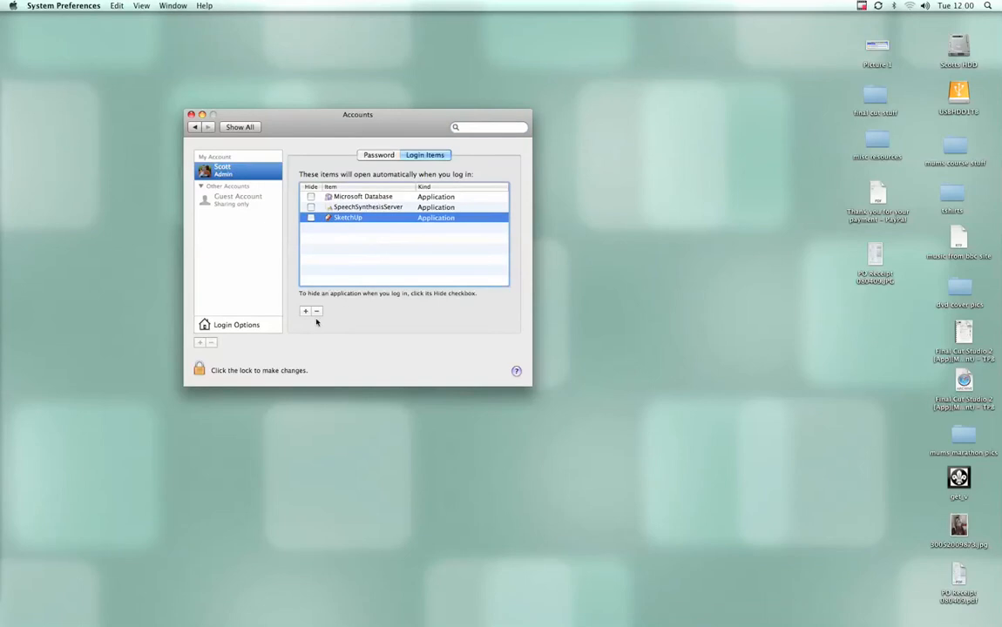
pyautogui.click(318, 311)
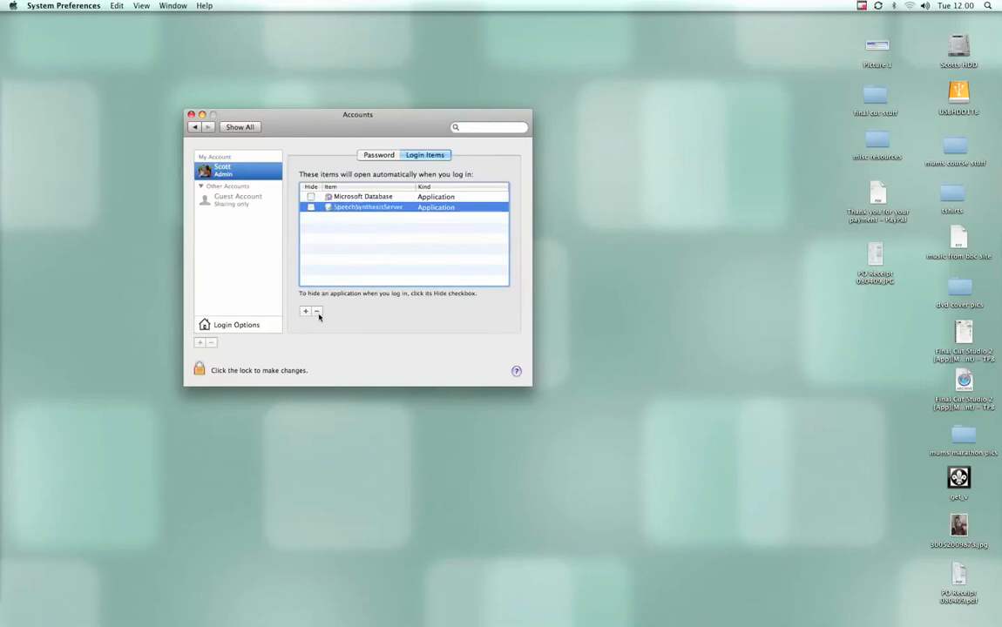
pyautogui.moveTo(380, 203)
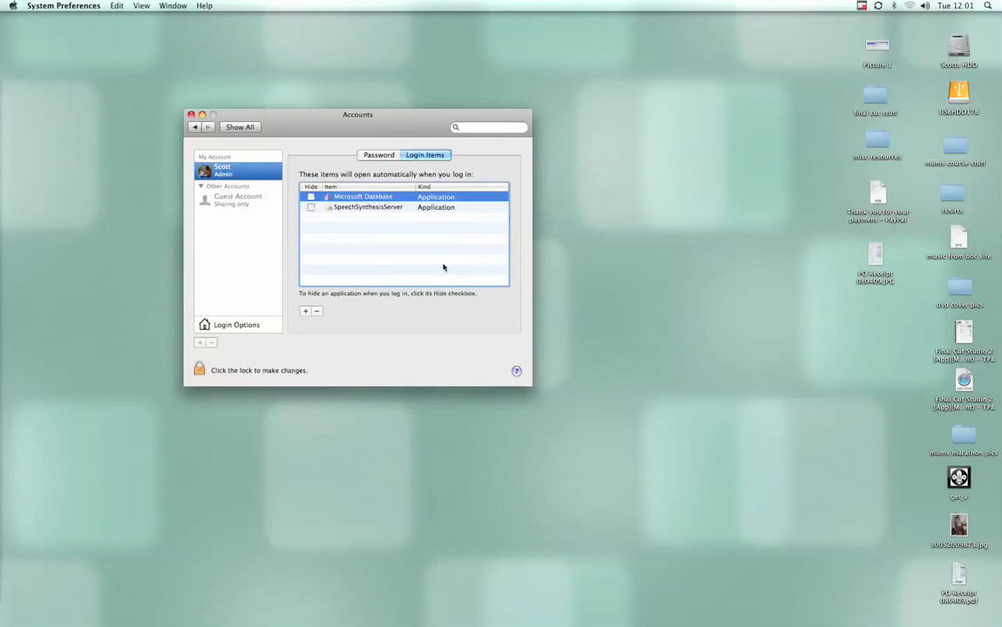
pyautogui.moveTo(441, 267)
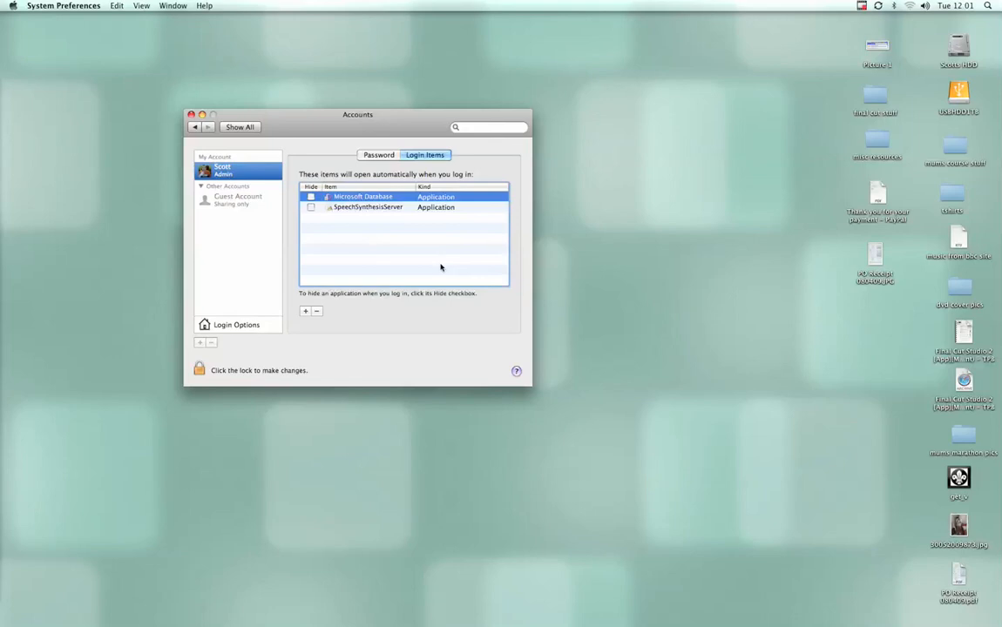
pyautogui.moveTo(333, 514)
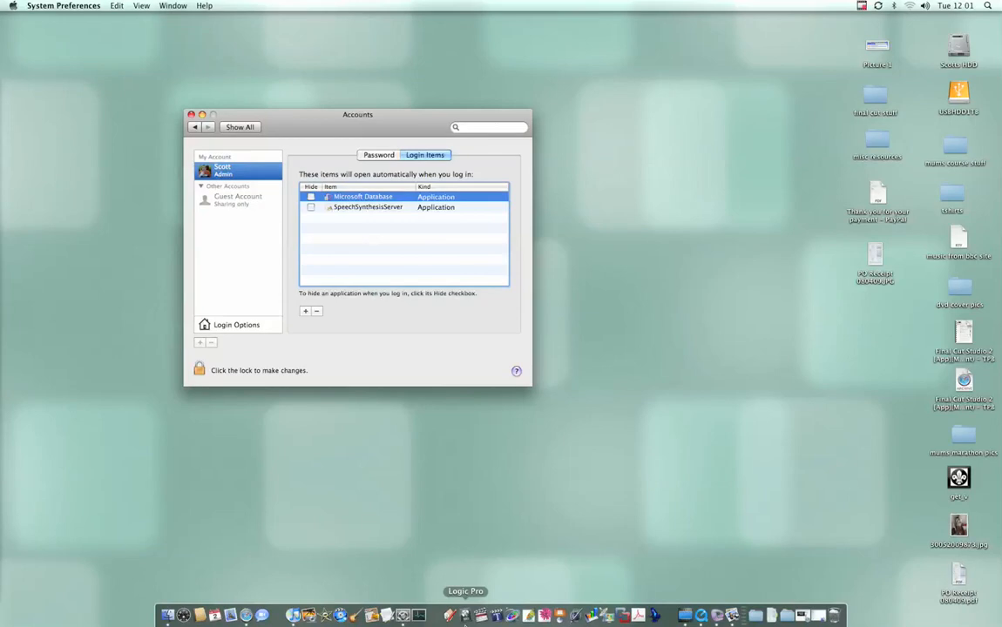
pyautogui.moveTo(390, 432)
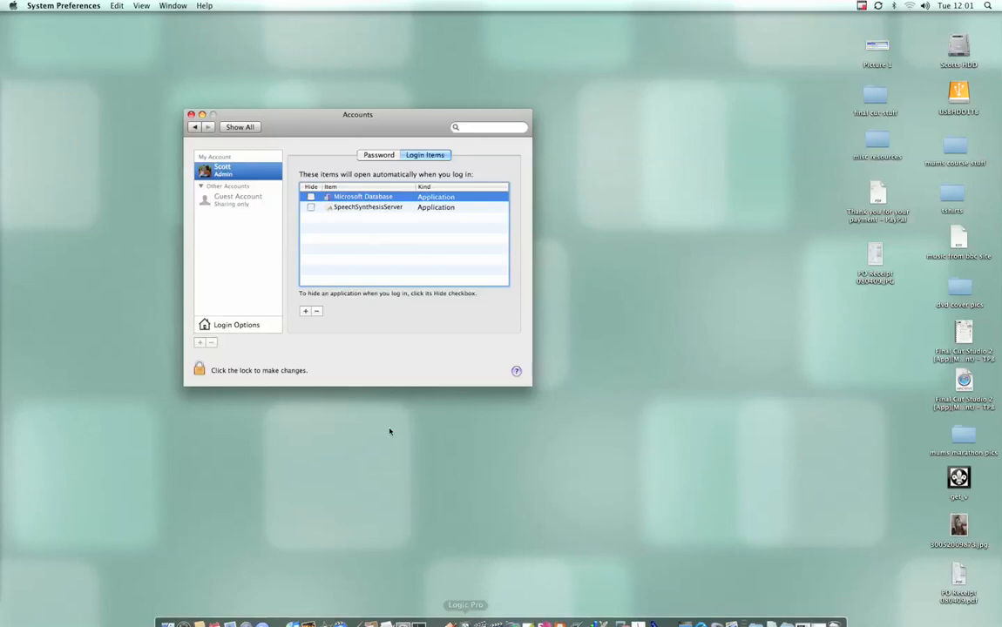
pyautogui.moveTo(376, 350)
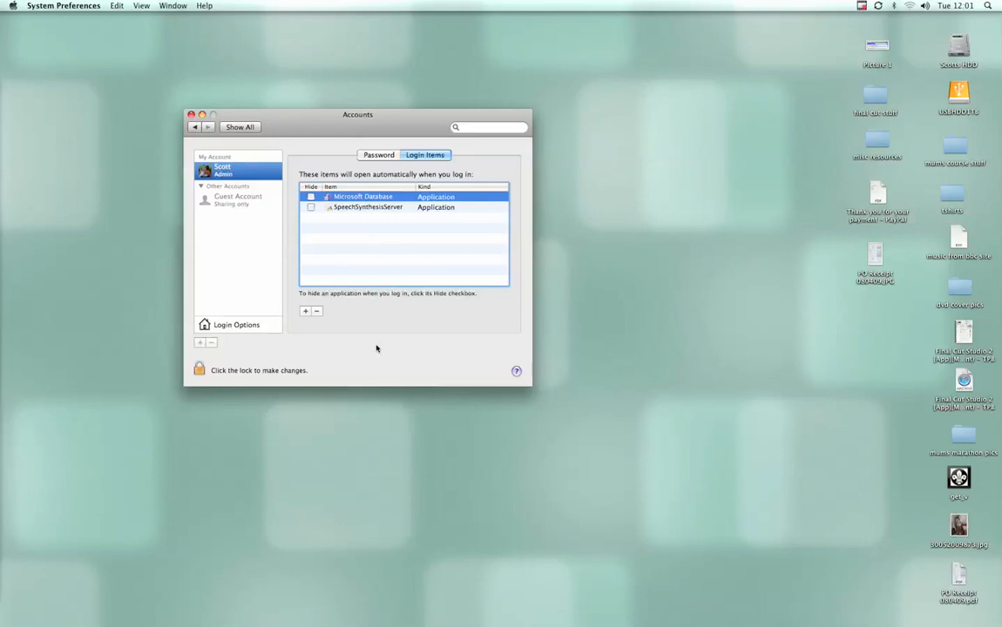
pyautogui.moveTo(355, 314)
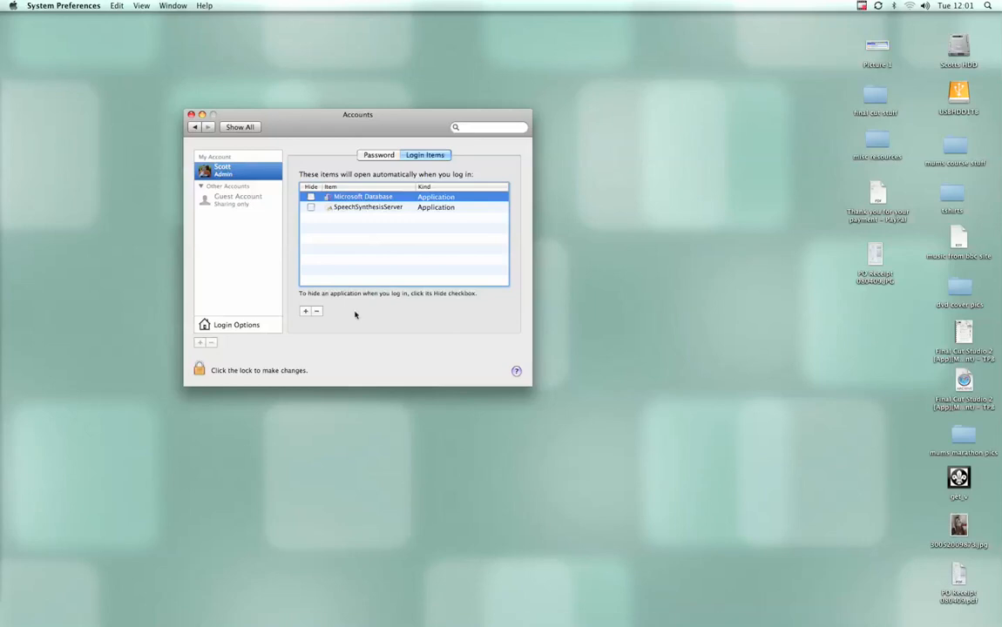
pyautogui.moveTo(201, 139)
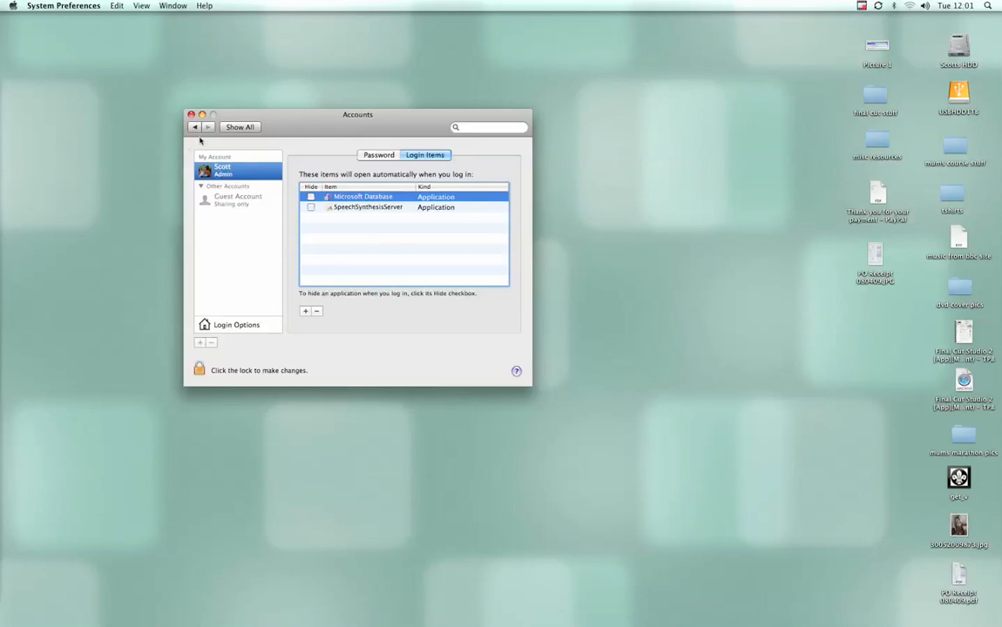